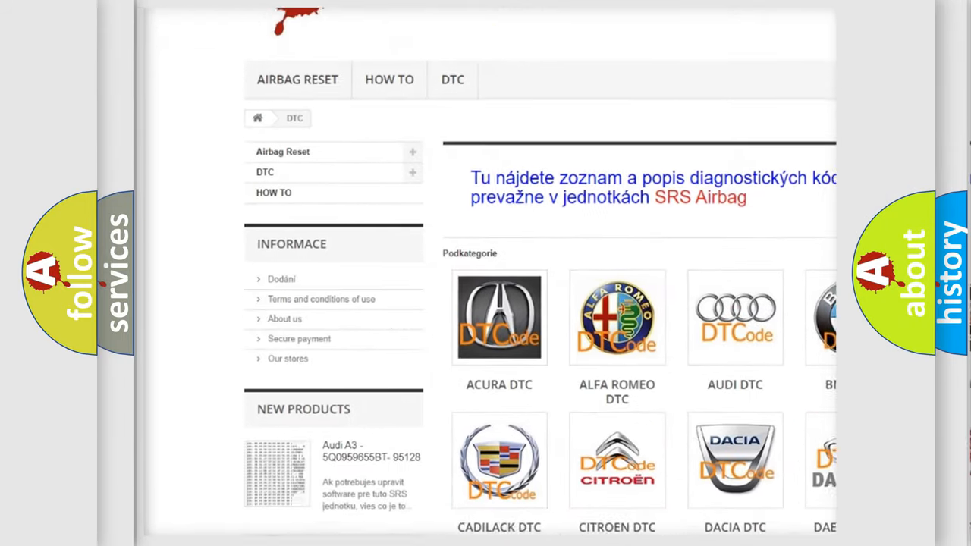
scroll(down, 3)
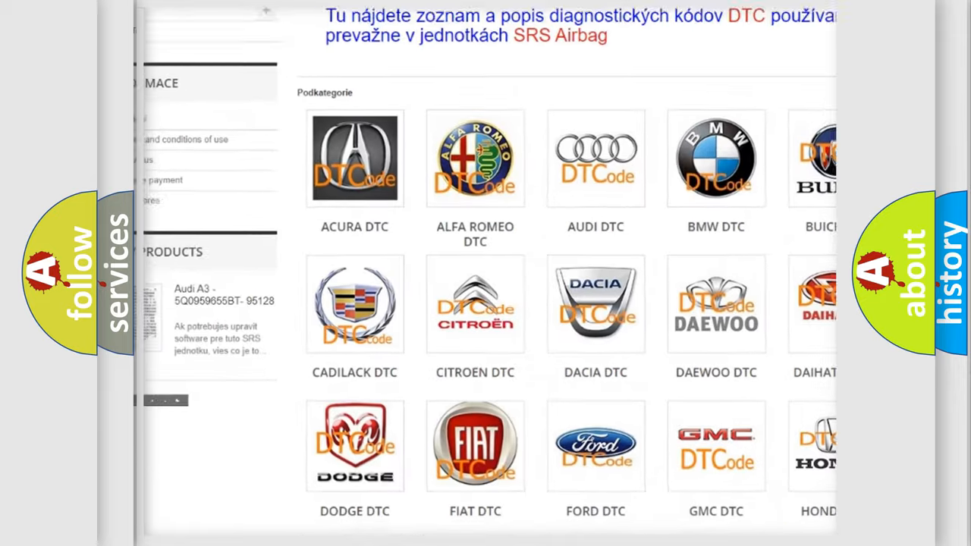
scroll(down, 3)
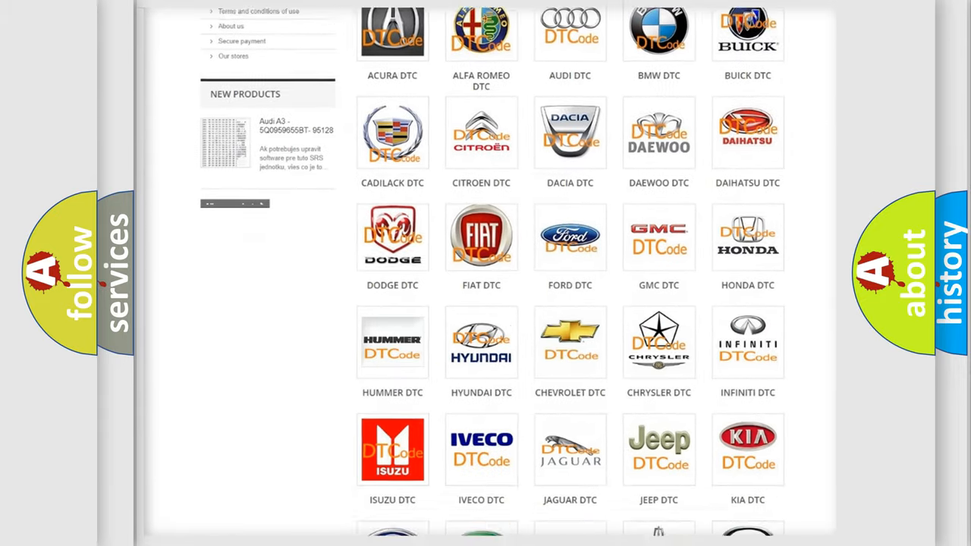
scroll(down, 3)
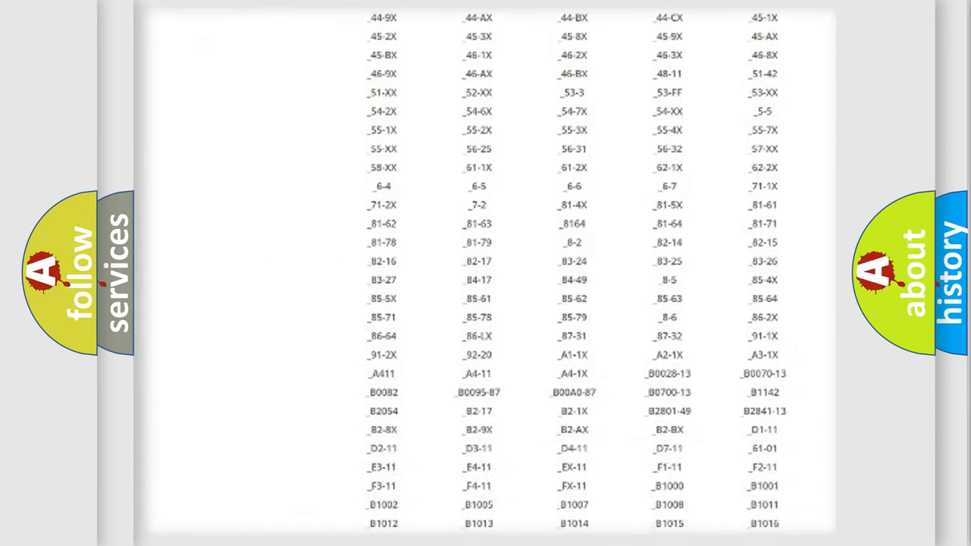
scroll(down, 3)
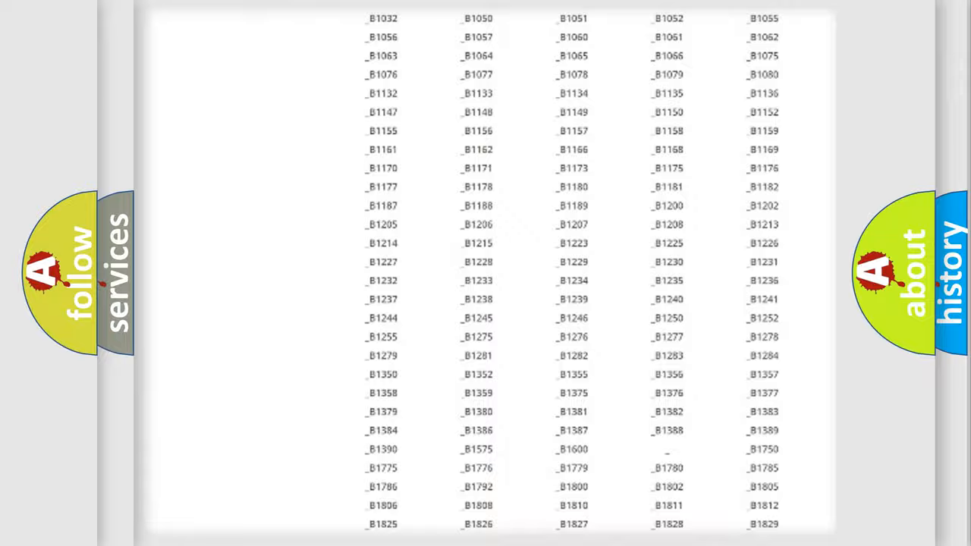